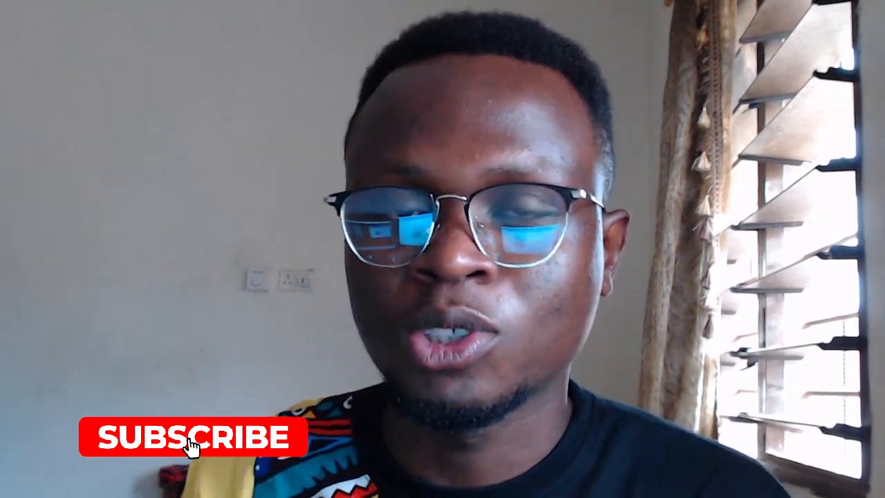
- Bring up the Uploads library to reach the sky photo for resizing over the sprinter photo
left_click(192, 451)
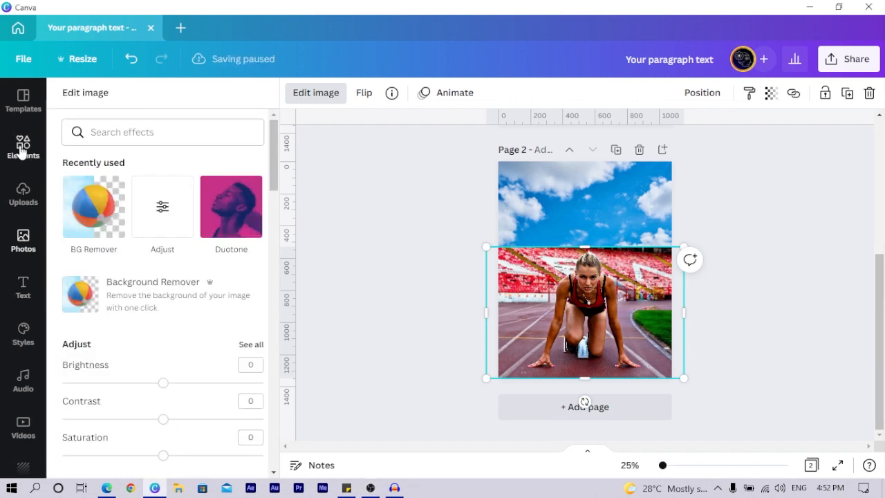
left_click(22, 141)
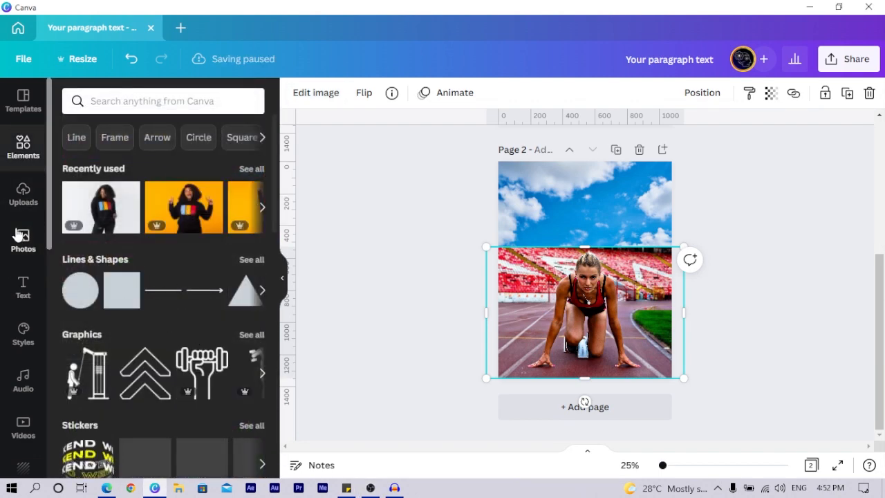
left_click(22, 197)
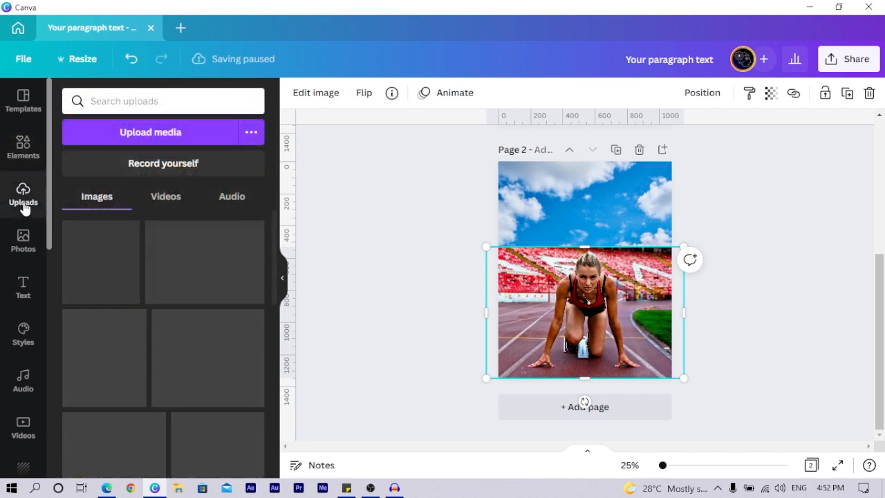
mouse_move(124, 417)
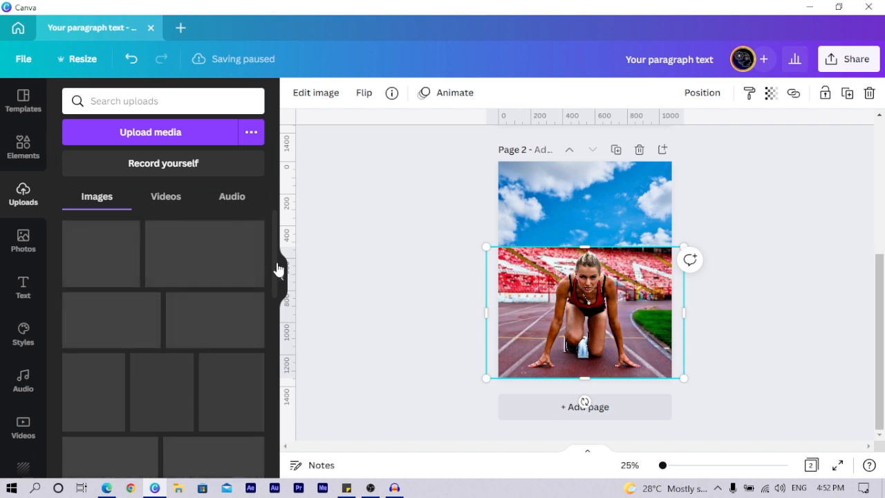
mouse_move(277, 263)
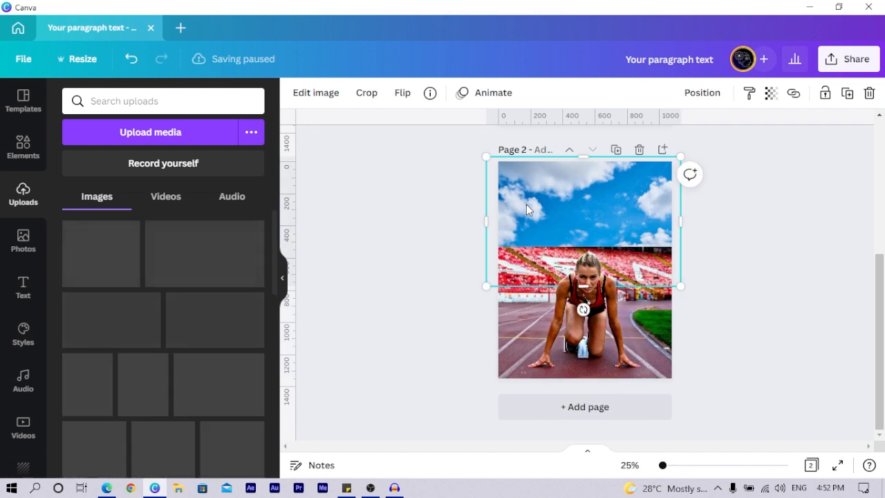
mouse_move(677, 218)
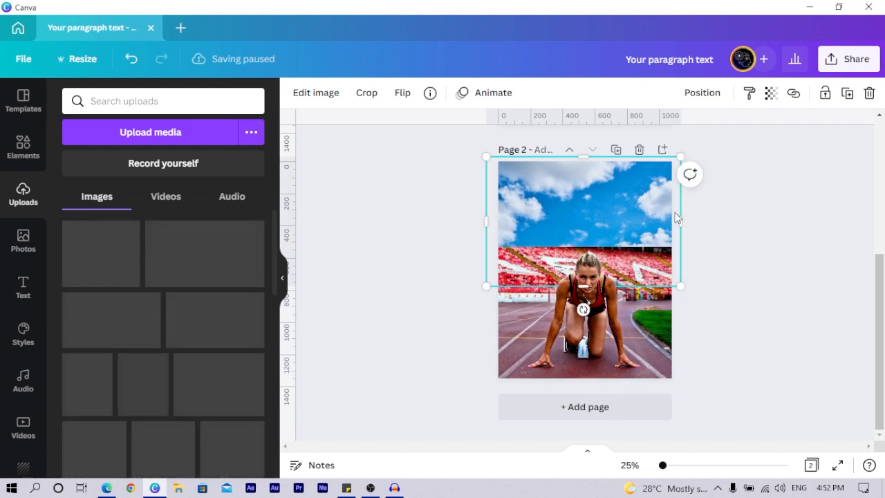
mouse_move(451, 235)
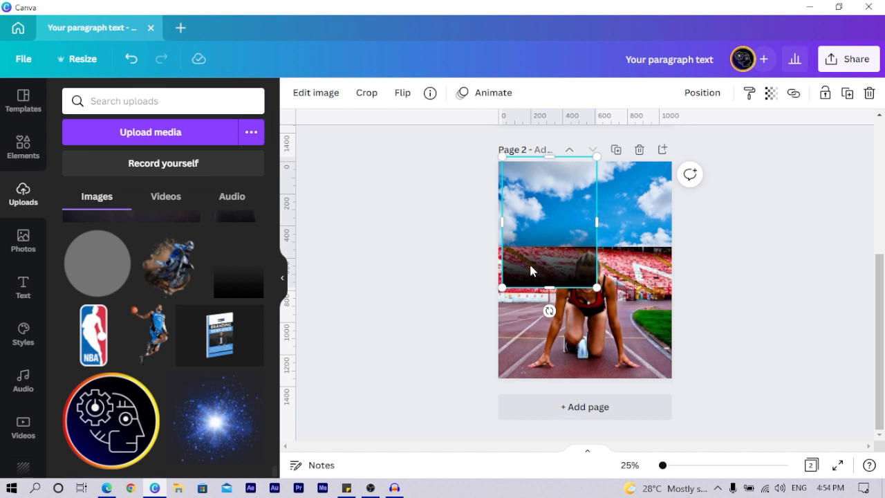
mouse_move(531, 276)
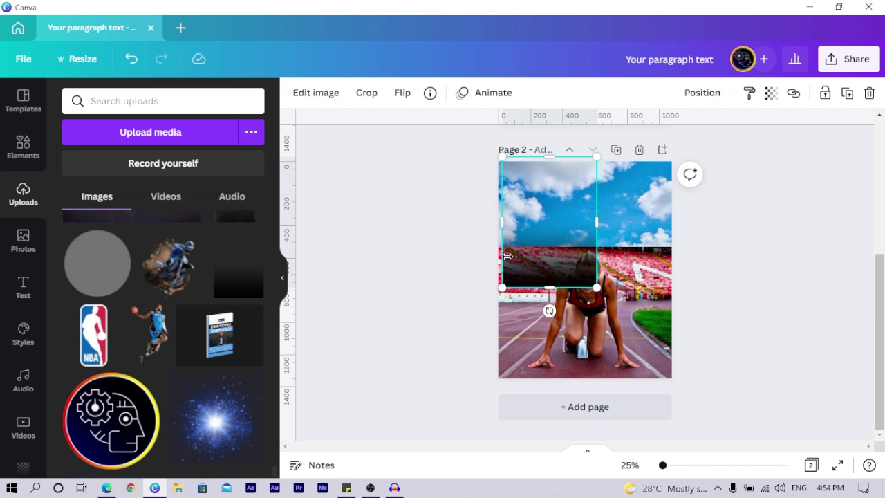
mouse_move(315, 93)
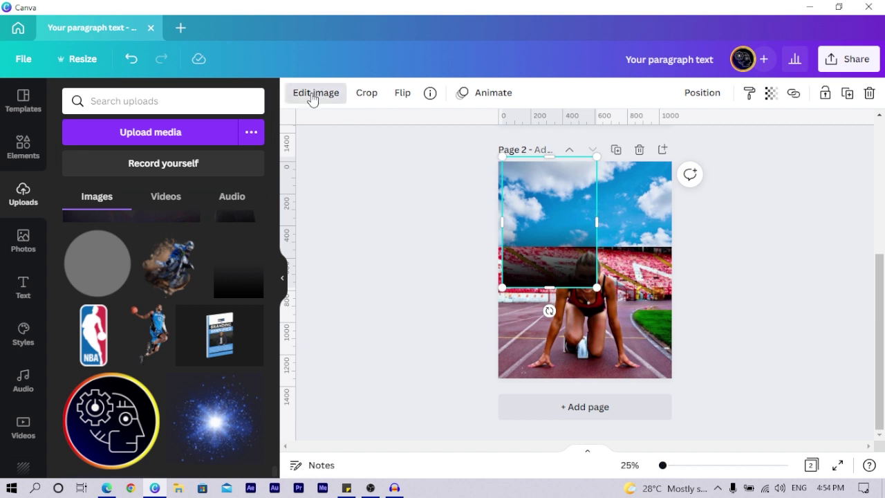
- Apply the Fuchsia Duotone preset to the sky photo from Edit image
left_click(315, 93)
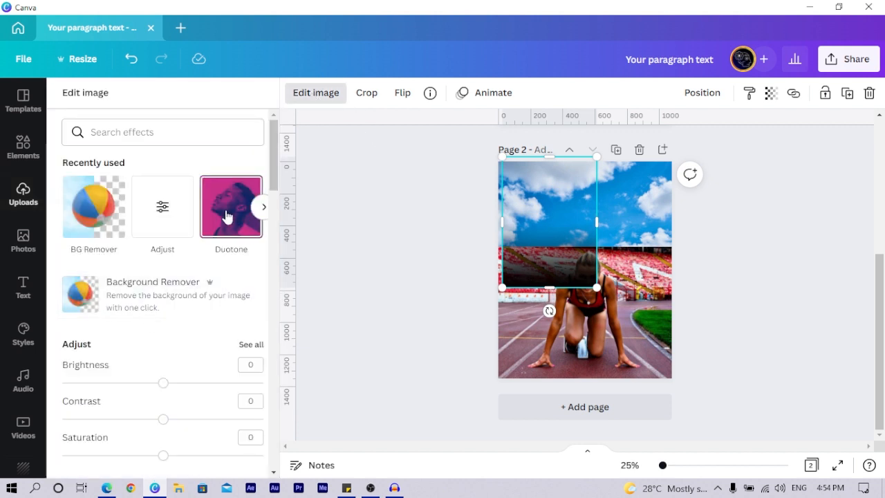
left_click(229, 206)
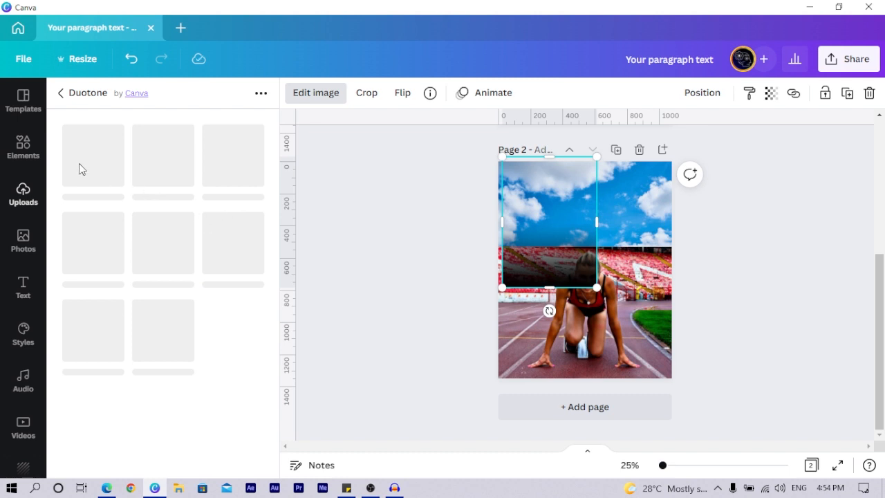
mouse_move(147, 195)
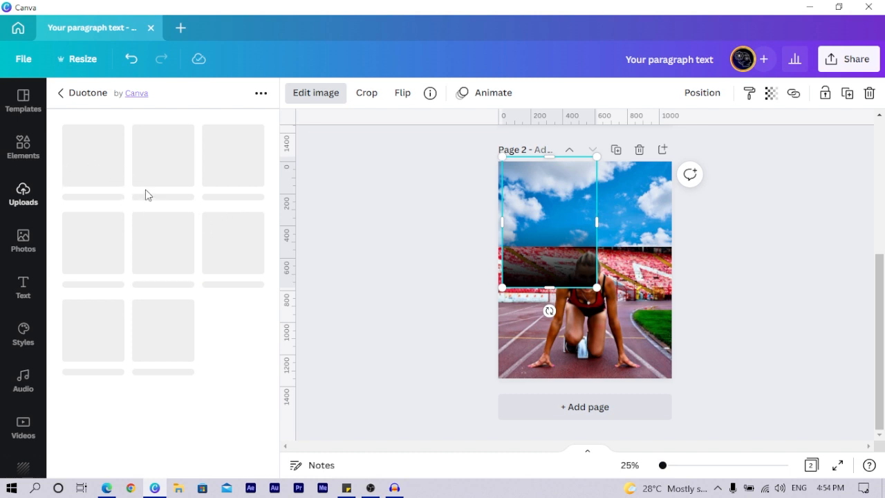
mouse_move(141, 201)
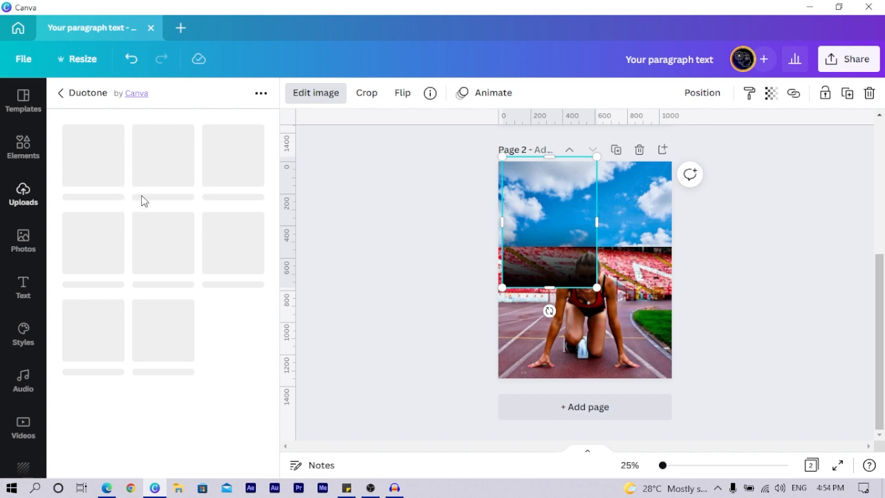
mouse_move(138, 212)
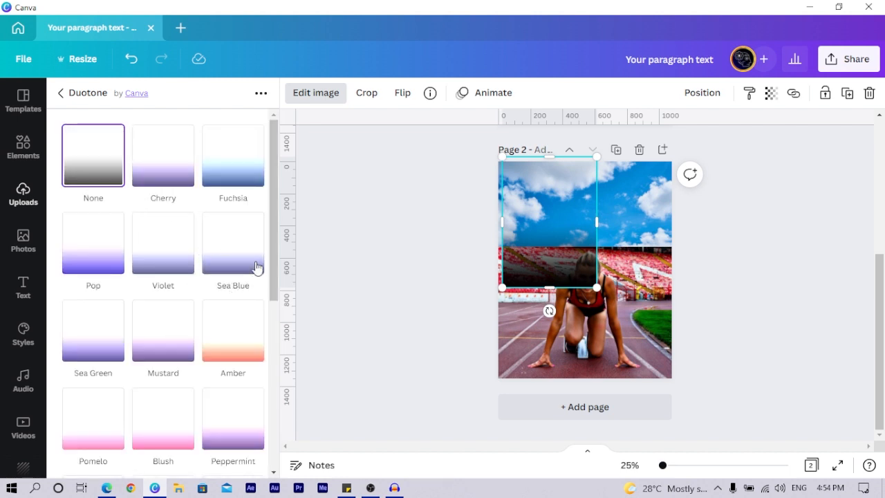
scroll("down", 3)
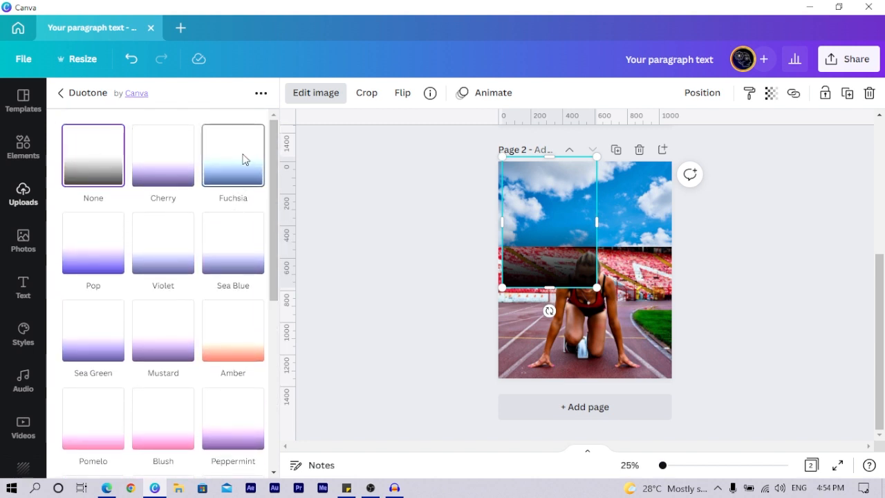
left_click(232, 154)
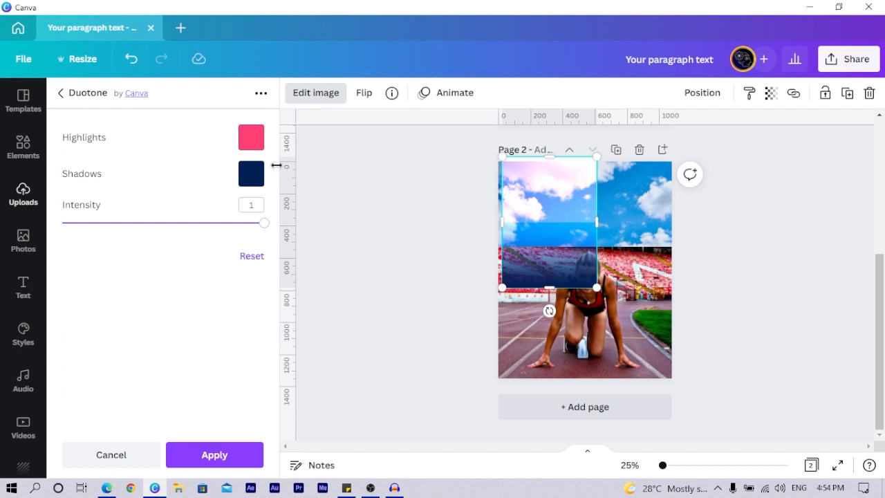
mouse_move(174, 149)
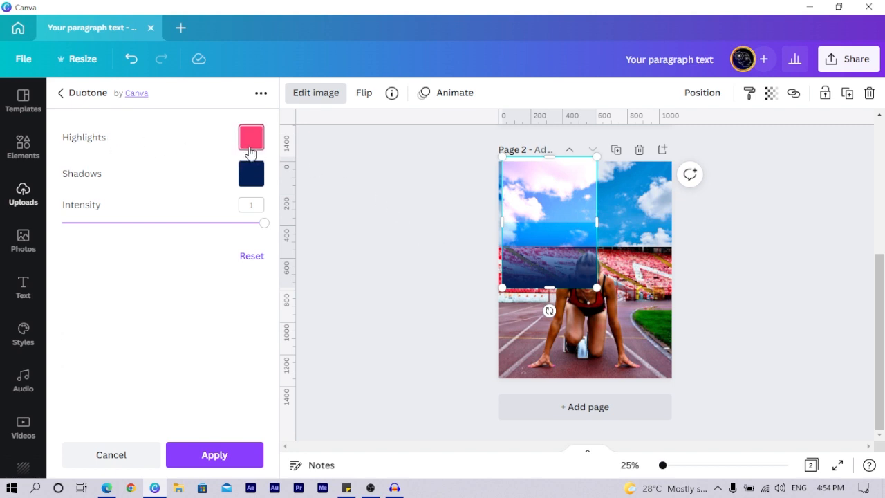
- Customise the duotone highlight colour with a new swatch and apply the effect
left_click(251, 137)
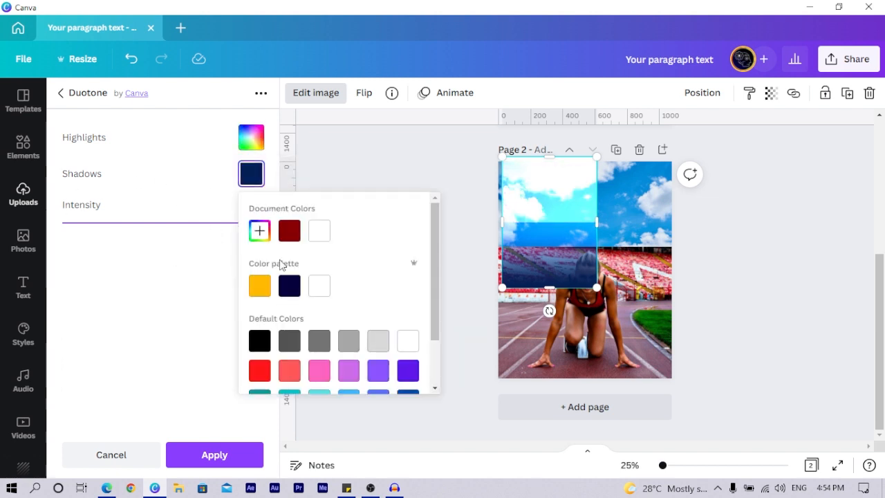
left_click(318, 285)
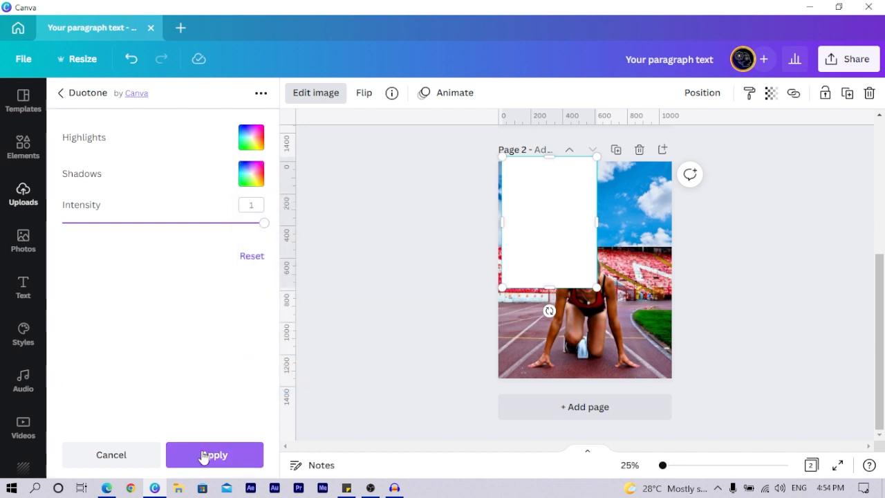
left_click(214, 455)
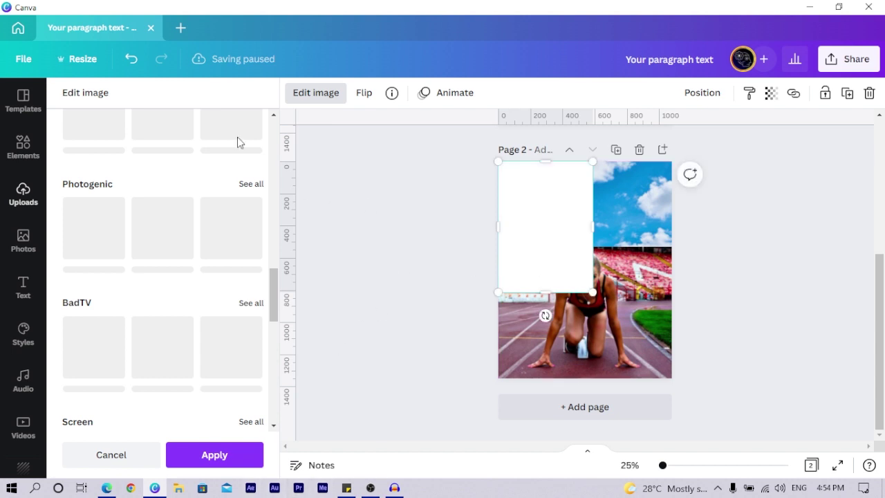
mouse_move(193, 69)
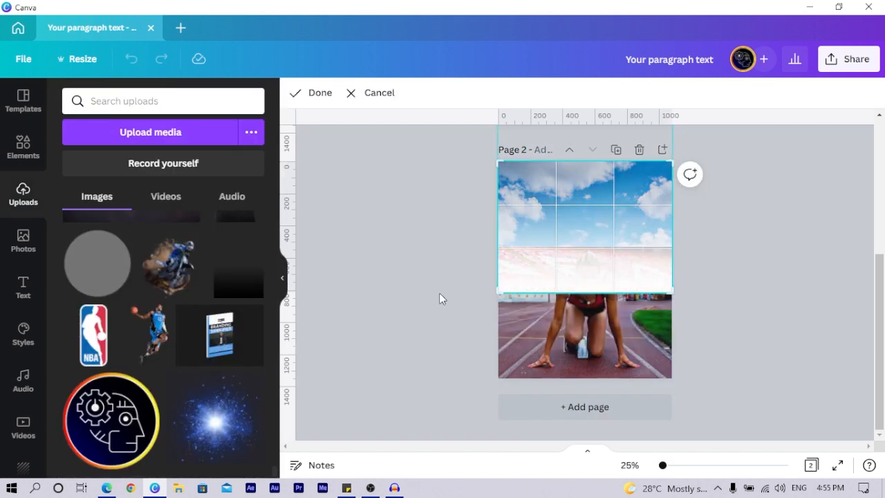
- Finish cropping the sky photo so it stretches across the full page width
left_click(321, 91)
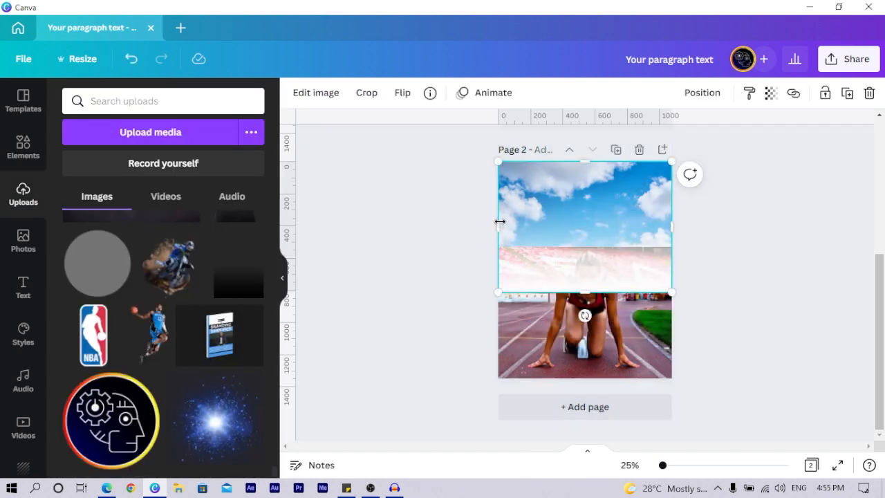
left_click(702, 91)
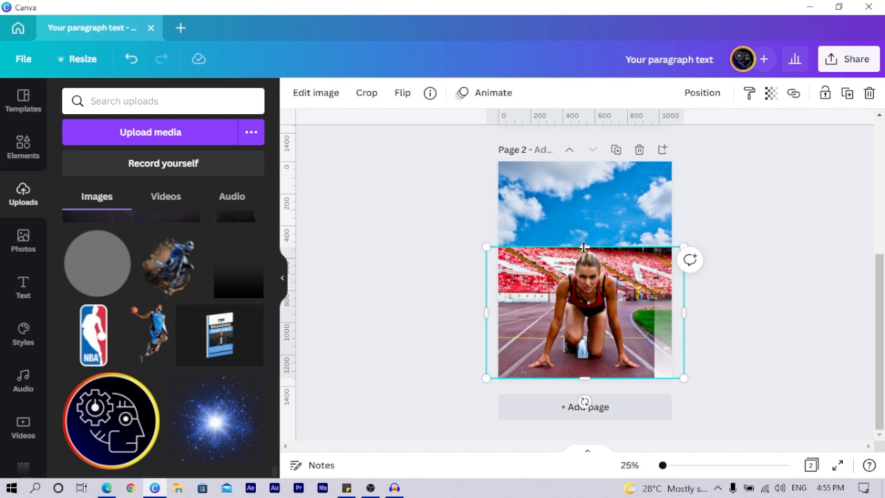
- Drag the photos' edge handles so the sky photo reaches down over the sprinter photo's top
left_click_drag(584, 246, 589, 277)
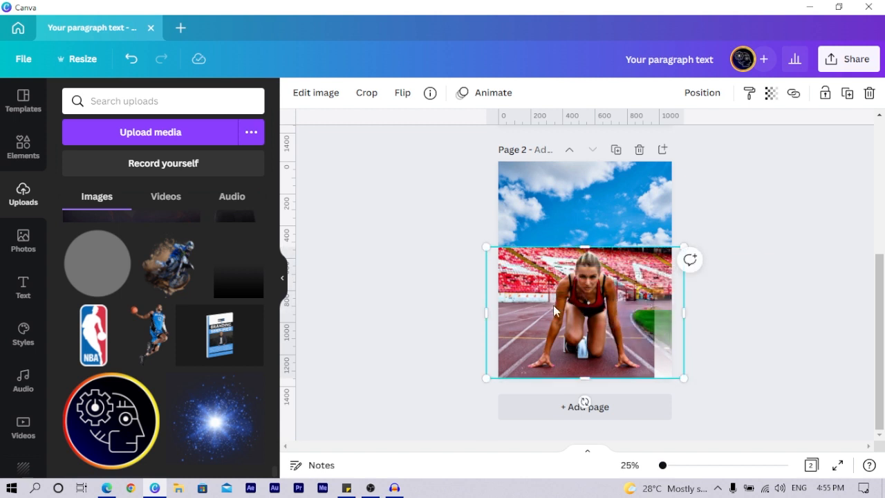
mouse_move(537, 319)
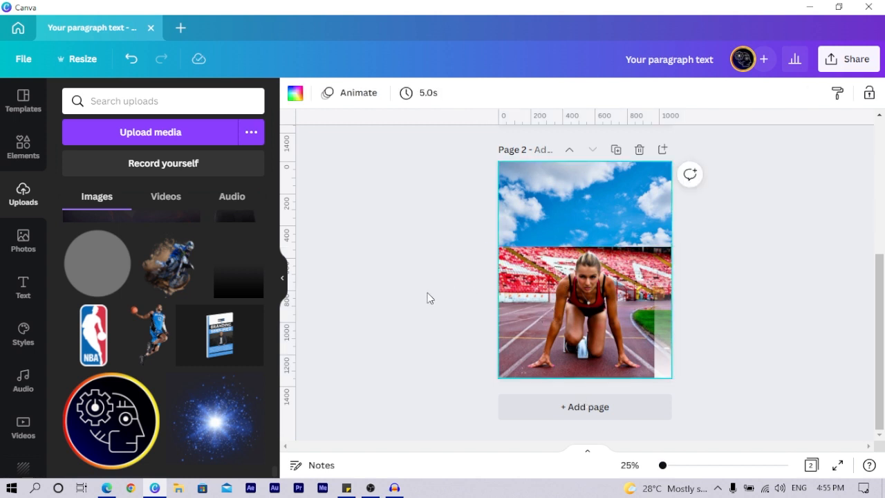
mouse_move(520, 339)
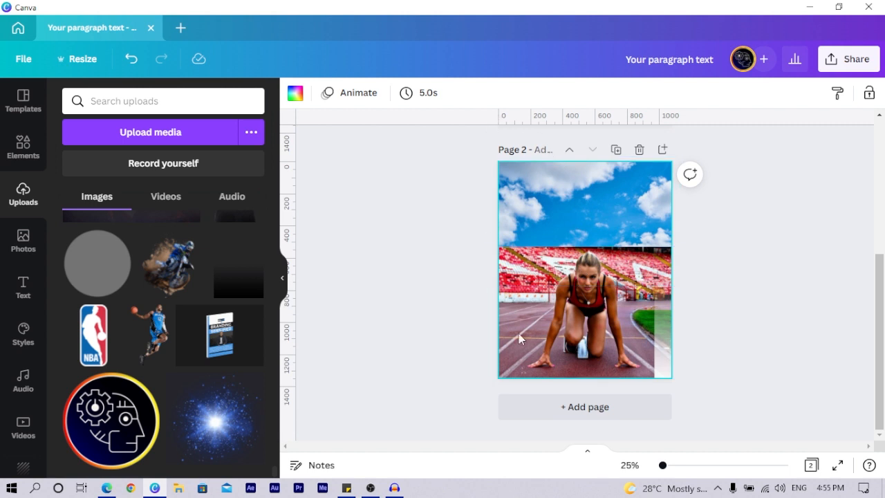
left_click(584, 315)
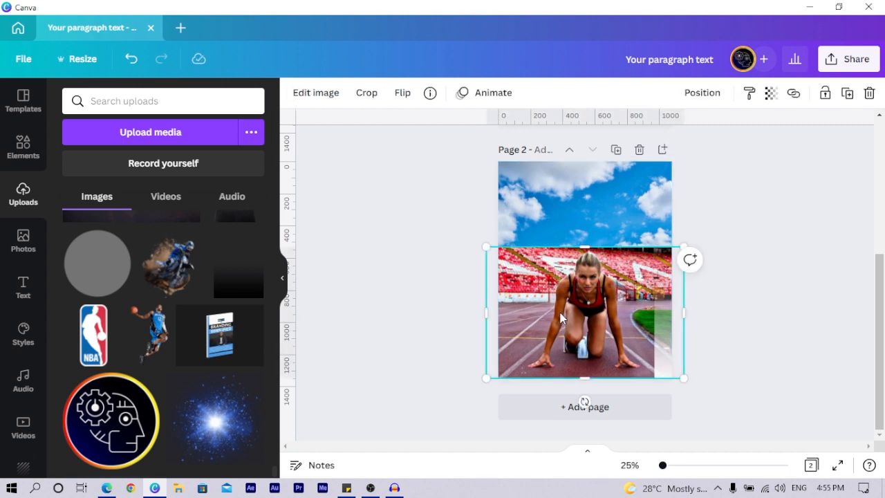
left_click_drag(584, 246, 584, 284)
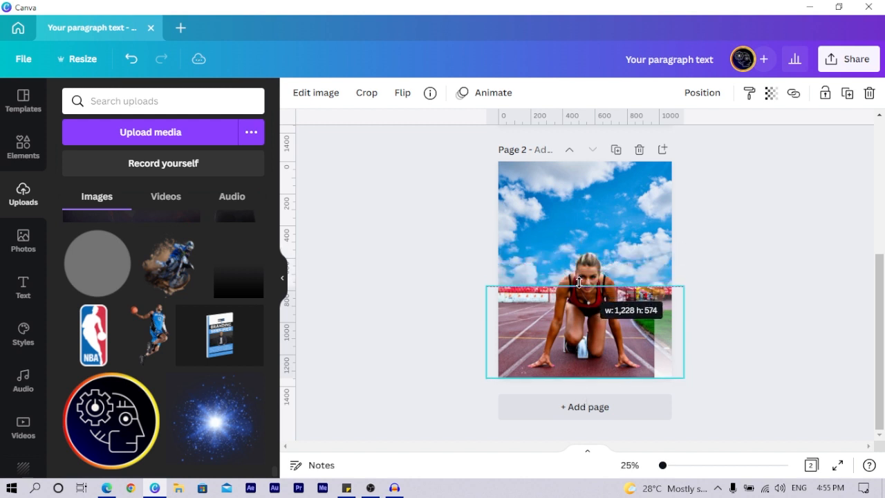
left_click_drag(584, 284, 584, 268)
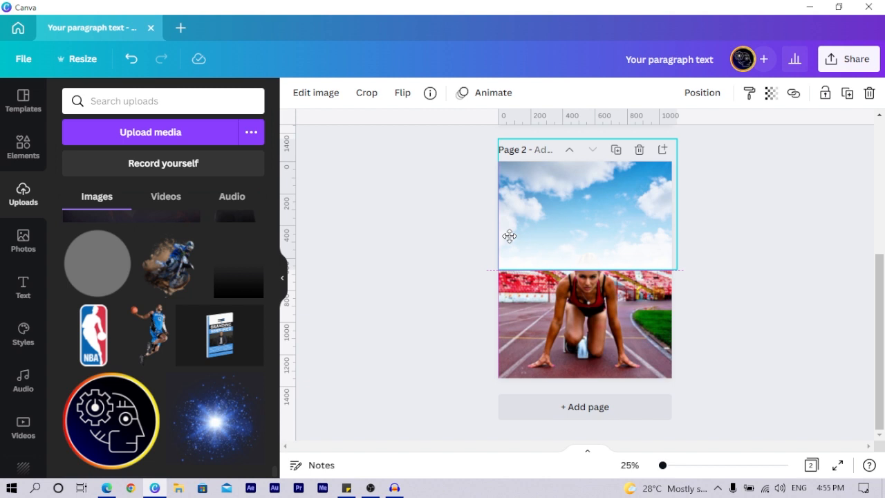
- Fade the top of the sprinter photo into the sky photo and preview the blend
left_click(584, 215)
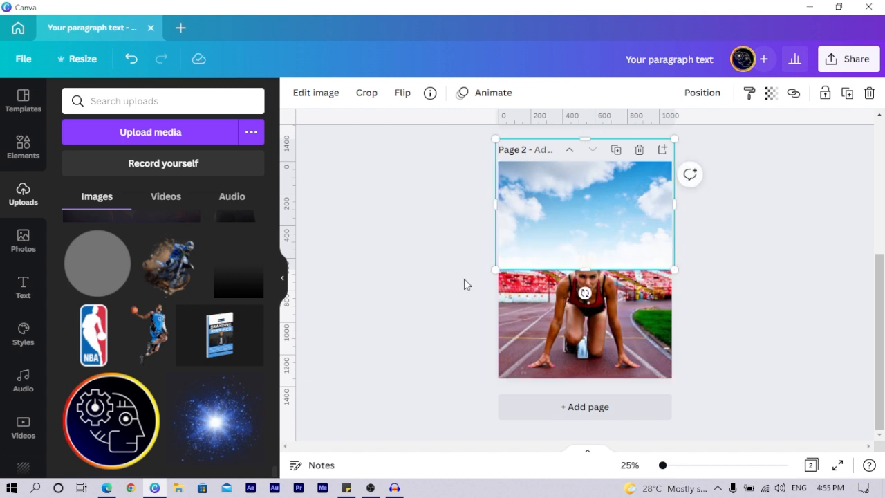
left_click(537, 293)
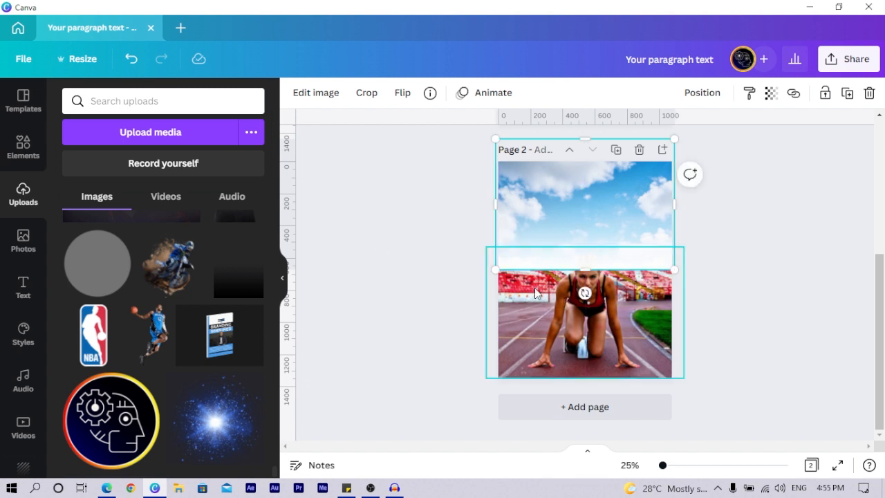
left_click(702, 91)
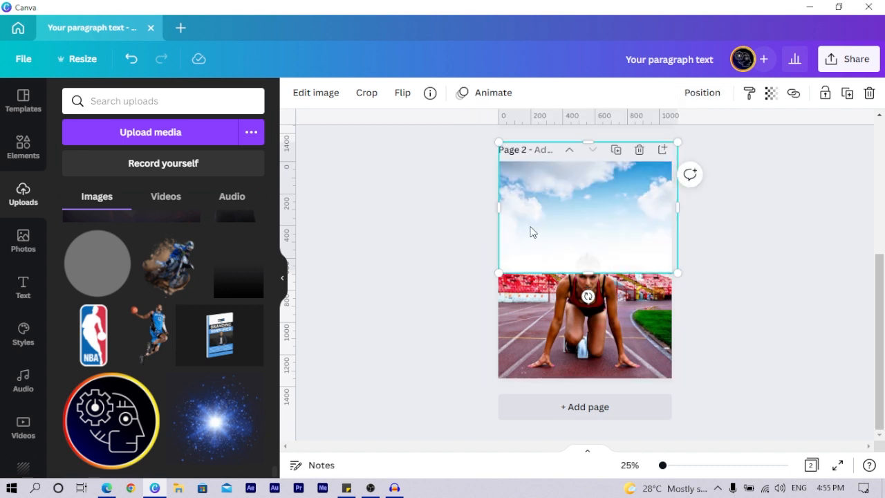
left_click(401, 91)
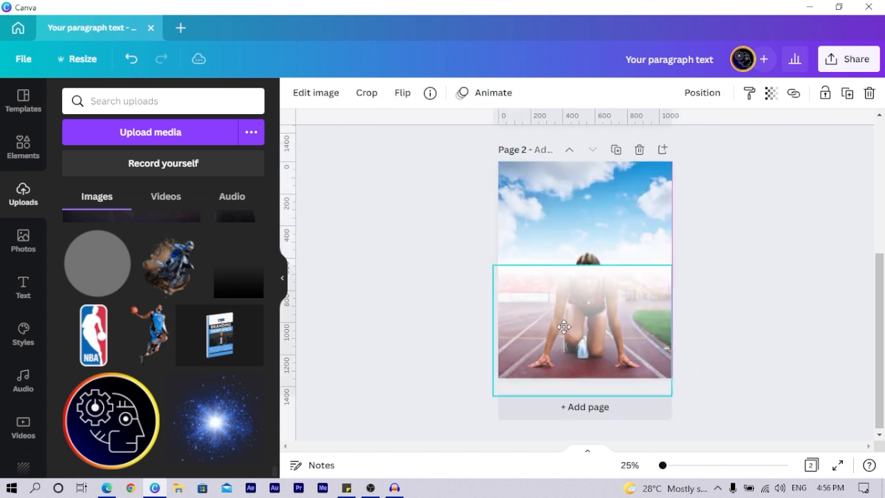
left_click_drag(564, 326, 570, 333)
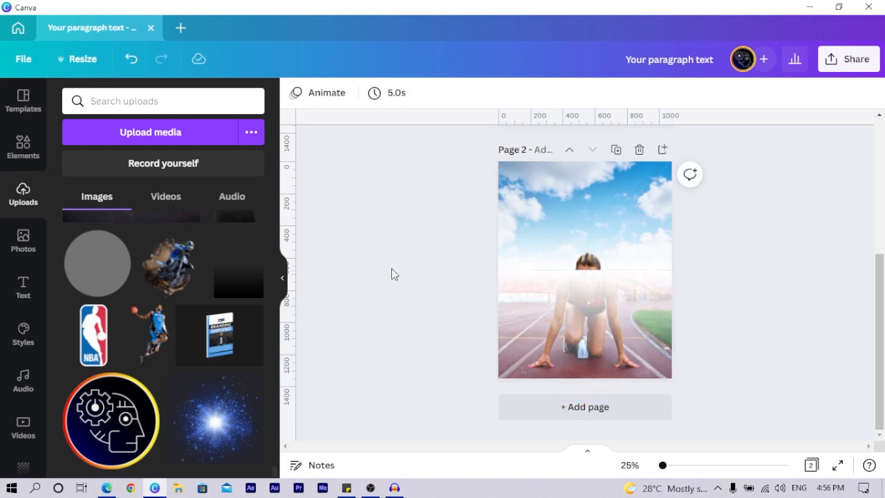
left_click(564, 325)
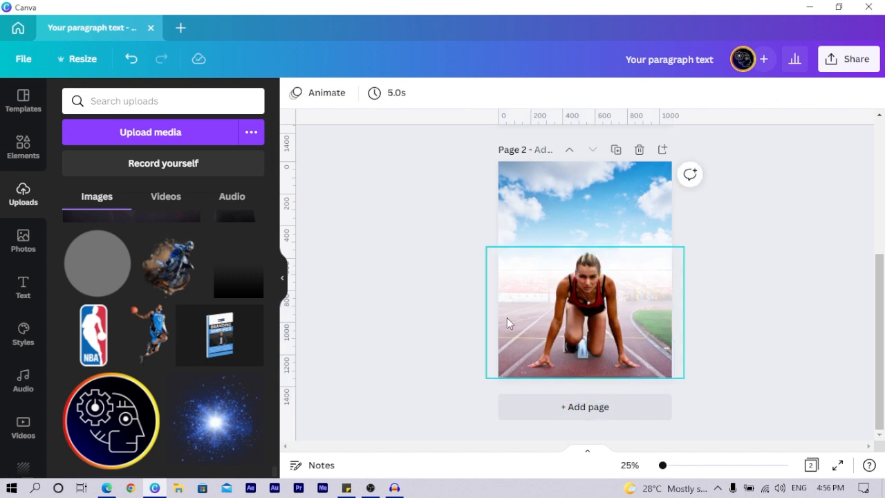
- Alternate selecting and deselecting the sprinter photo to check the blended seam
left_click(584, 313)
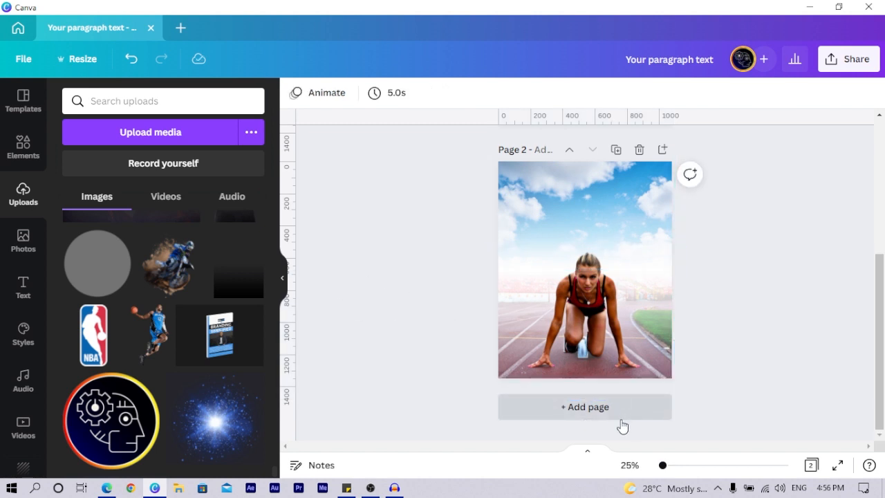
left_click(583, 318)
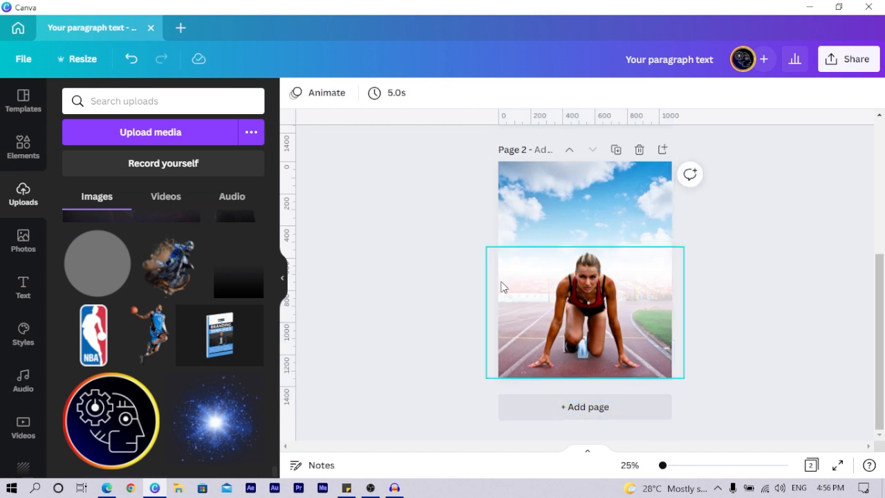
mouse_move(617, 309)
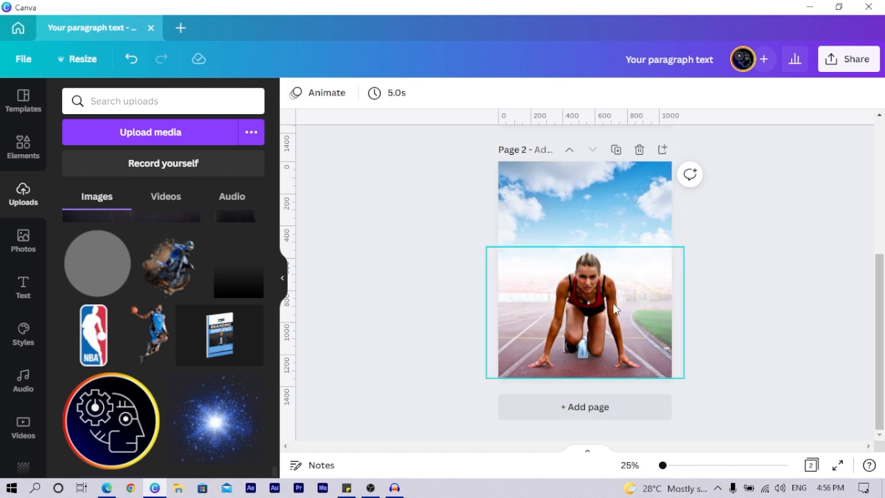
left_click(385, 289)
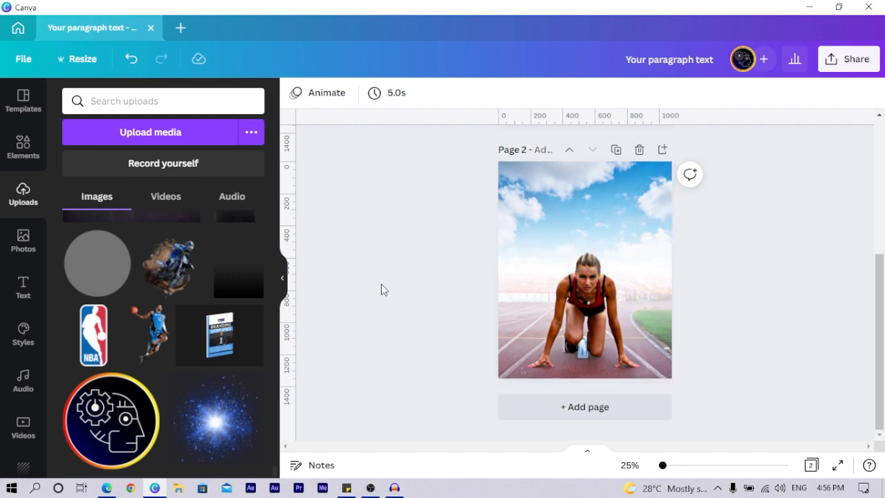
mouse_move(594, 413)
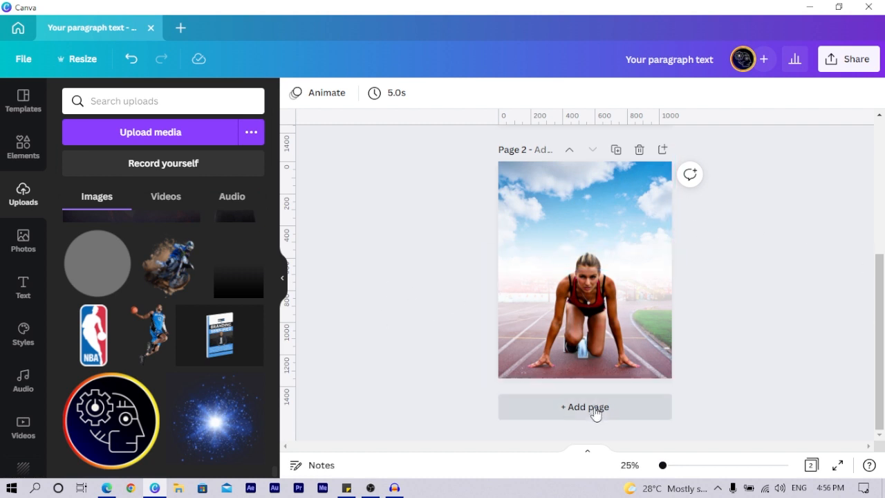
left_click(583, 311)
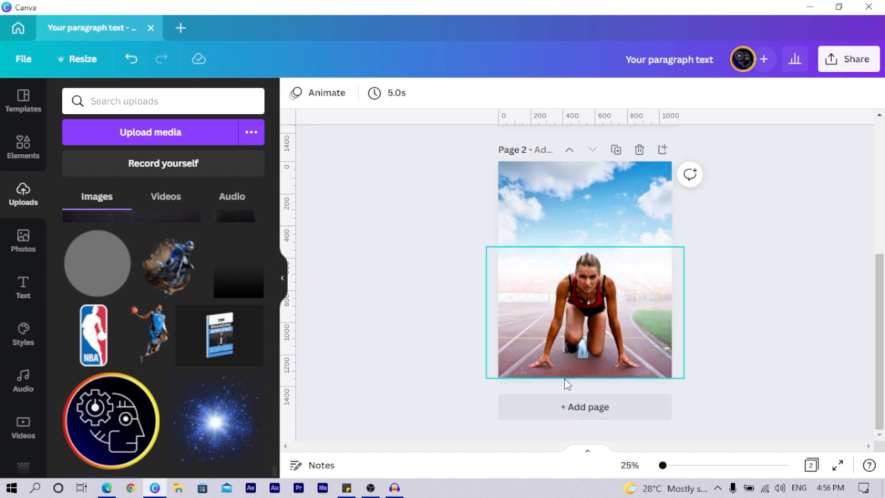
left_click(583, 325)
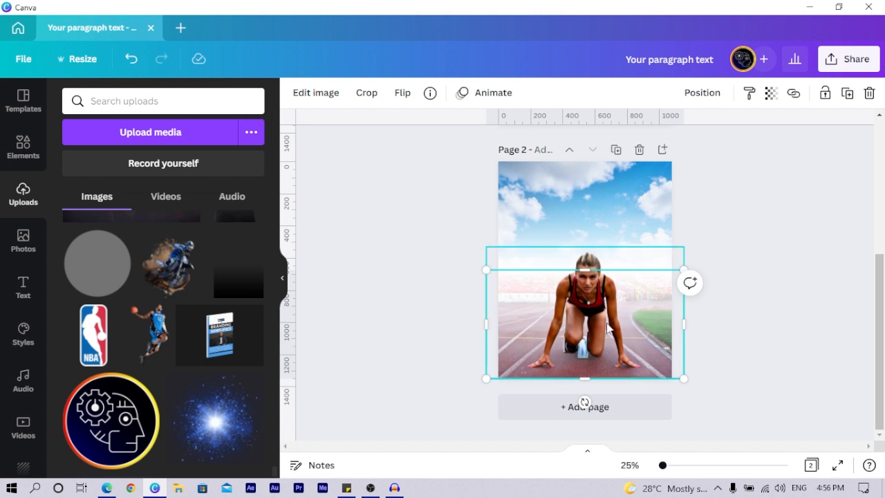
- Raise the sprinter photo's saturation to 40 in the Adjust sliders and close the panel
left_click(315, 92)
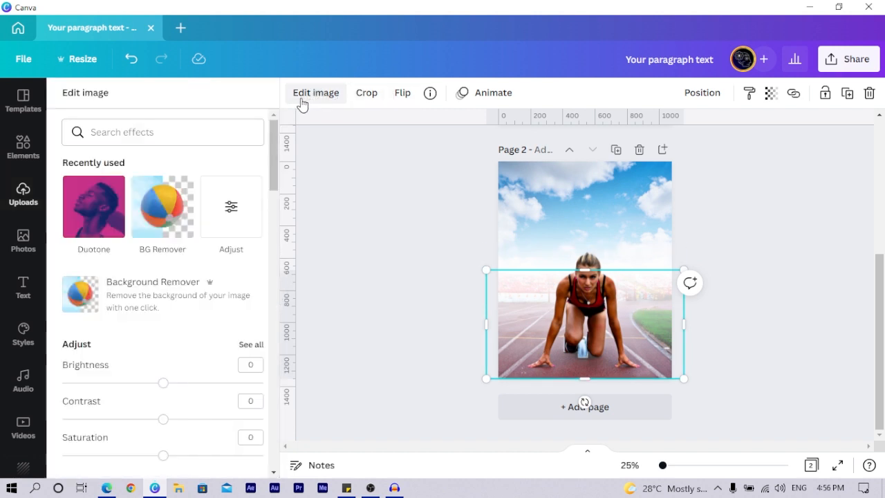
left_click(230, 208)
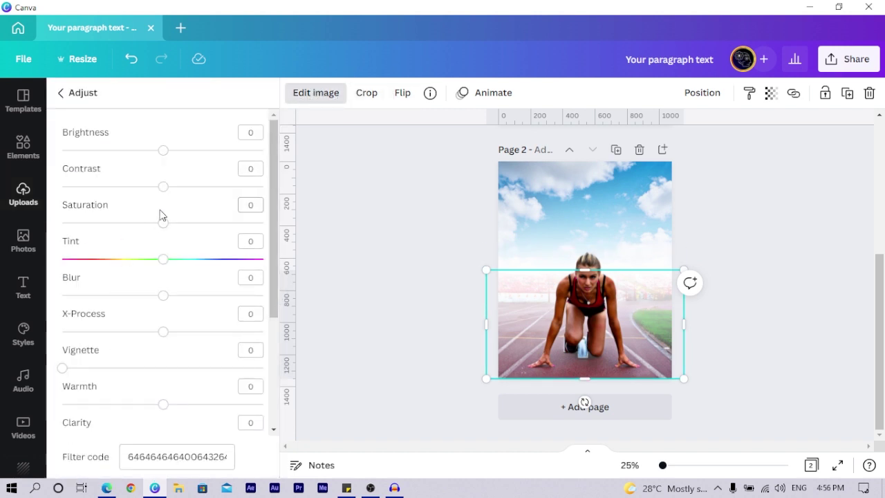
left_click_drag(164, 223, 131, 222)
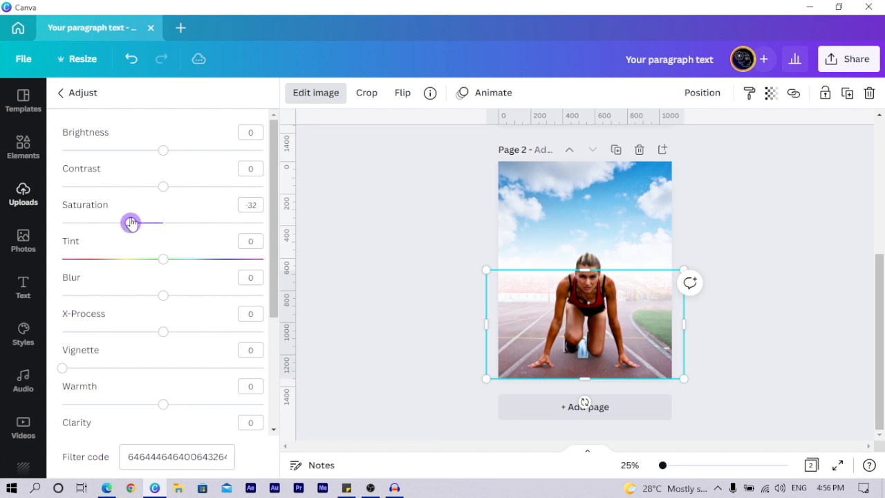
left_click_drag(132, 222, 123, 223)
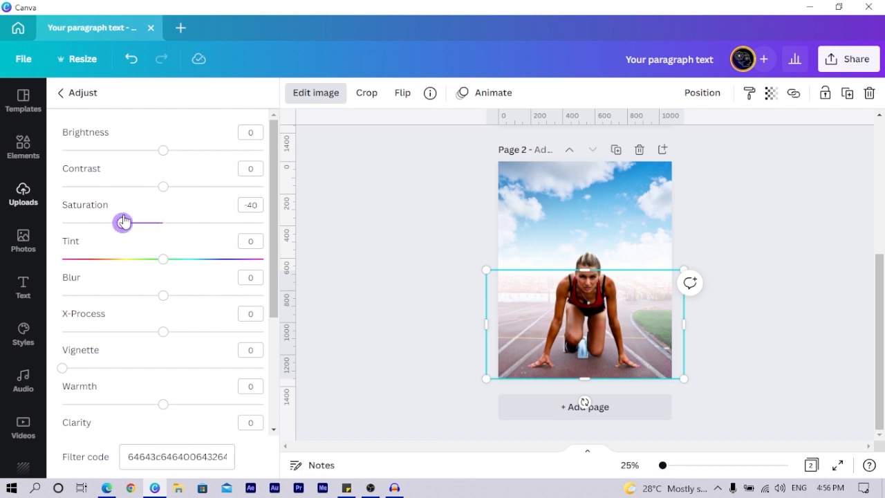
left_click(22, 197)
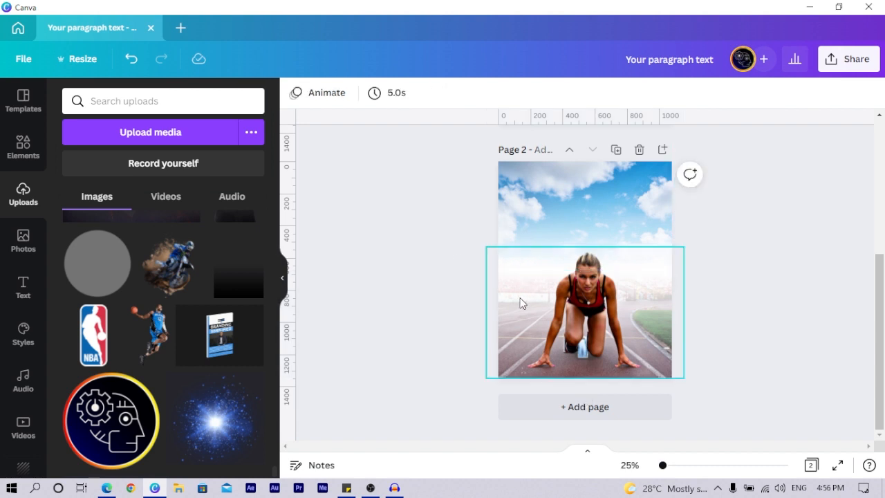
mouse_move(596, 252)
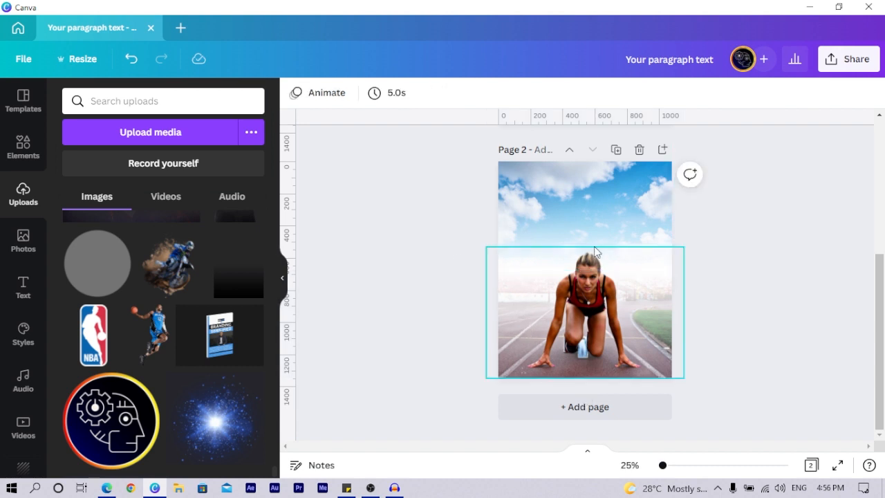
- Reposition the sky photo over the sprinter photo so the clouds merge into the stadium top seamlessly
left_click(584, 207)
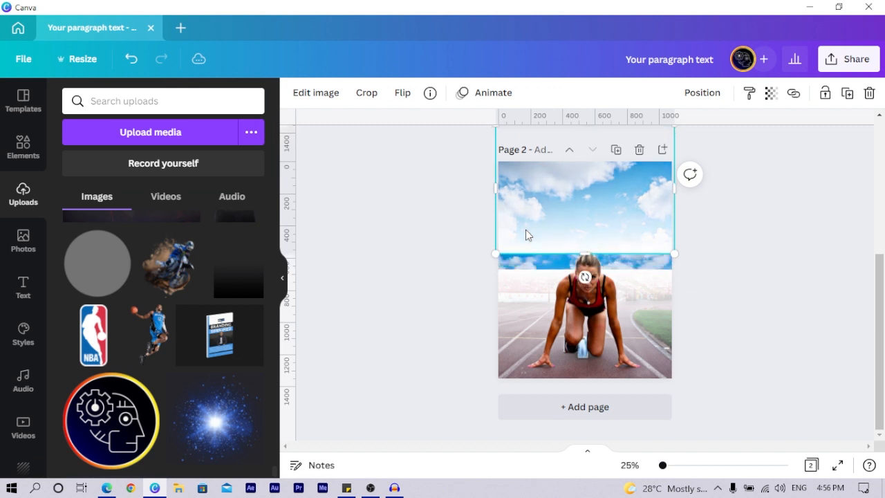
left_click(583, 318)
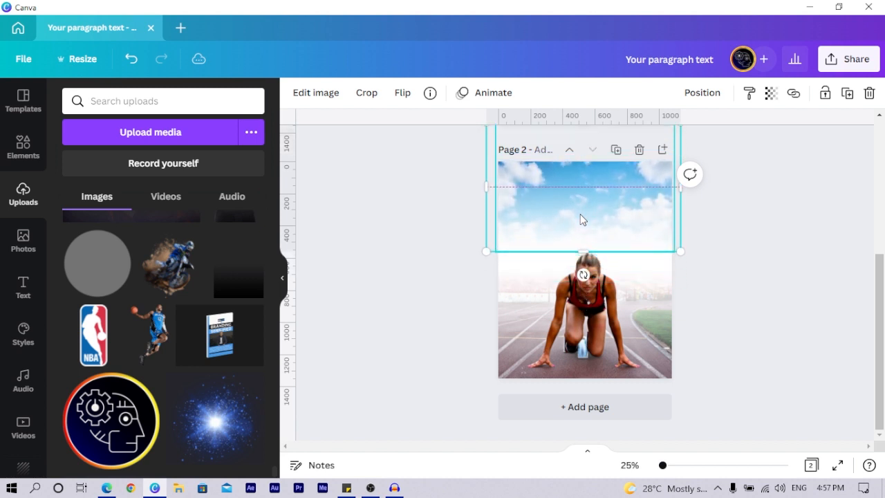
left_click(583, 325)
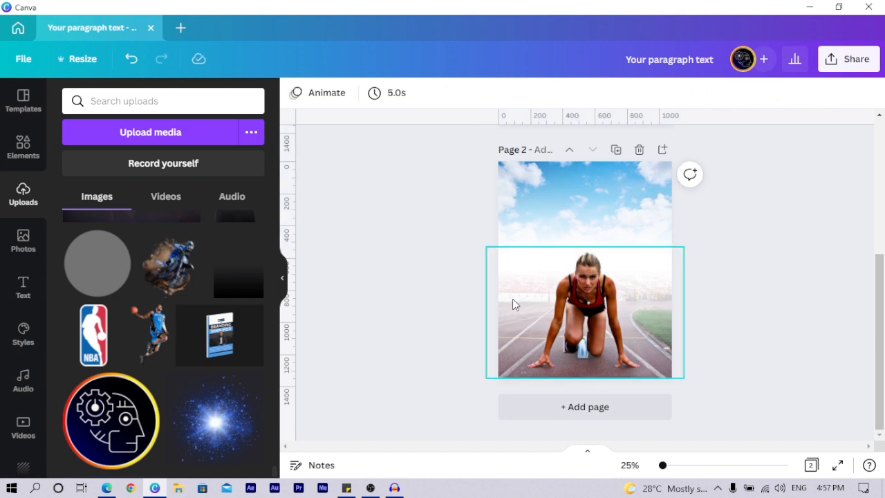
left_click(584, 313)
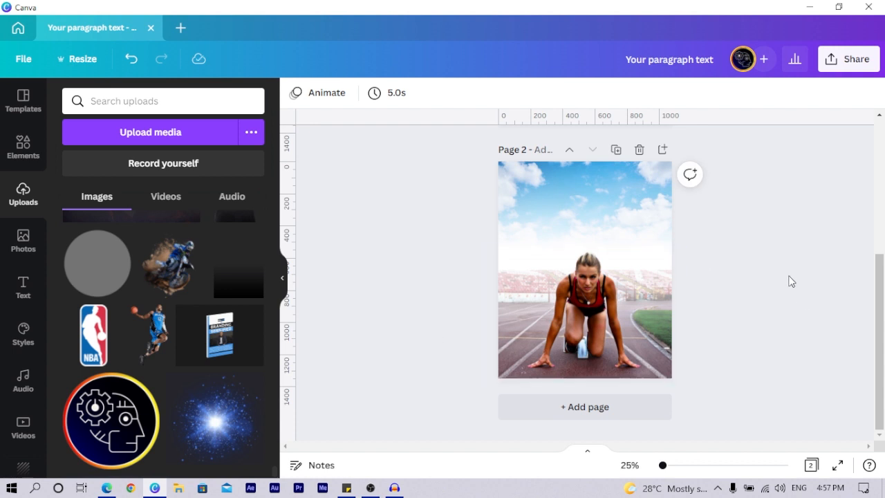
mouse_move(431, 318)
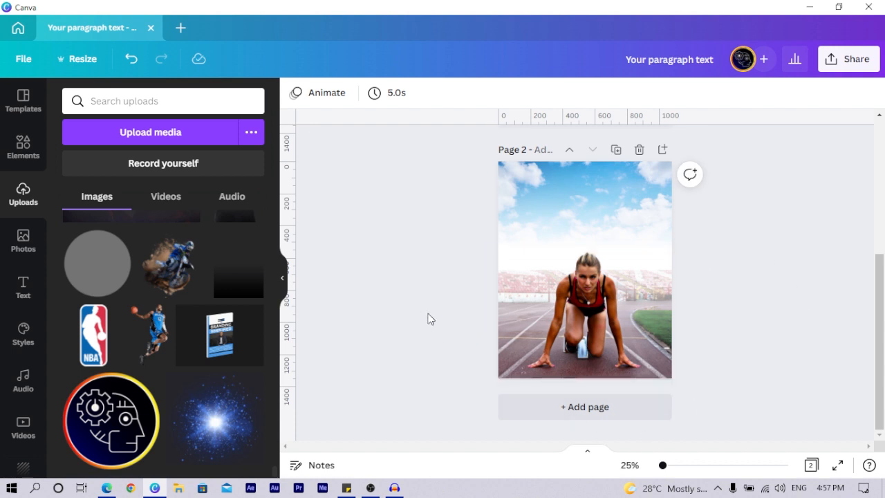
mouse_move(465, 253)
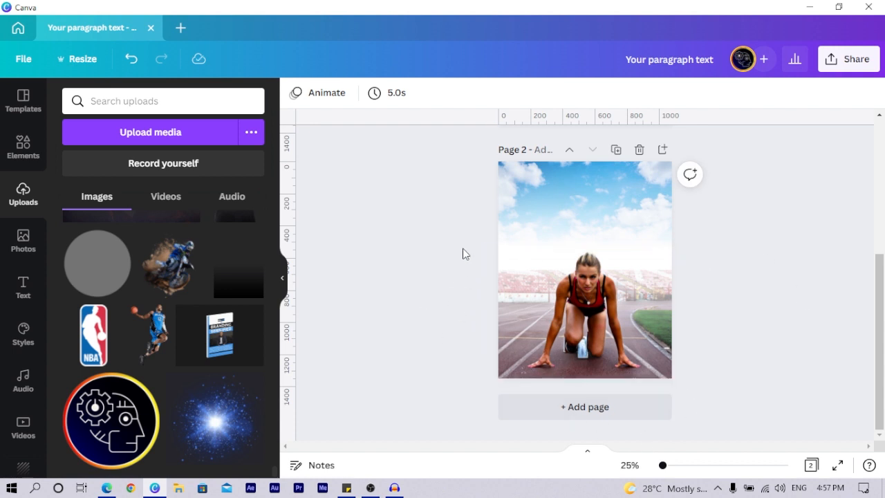
left_click(584, 325)
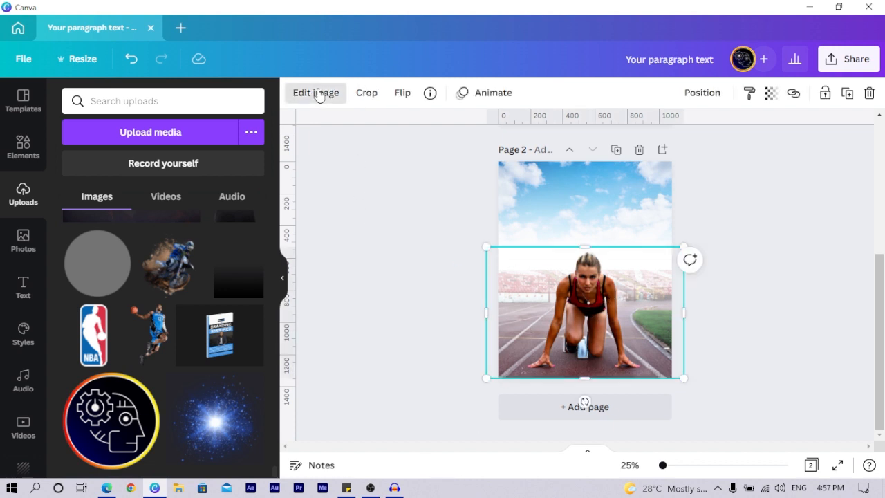
- Boost the sprinter photo's contrast to 17 and nudge its brightness in Adjust
left_click(316, 91)
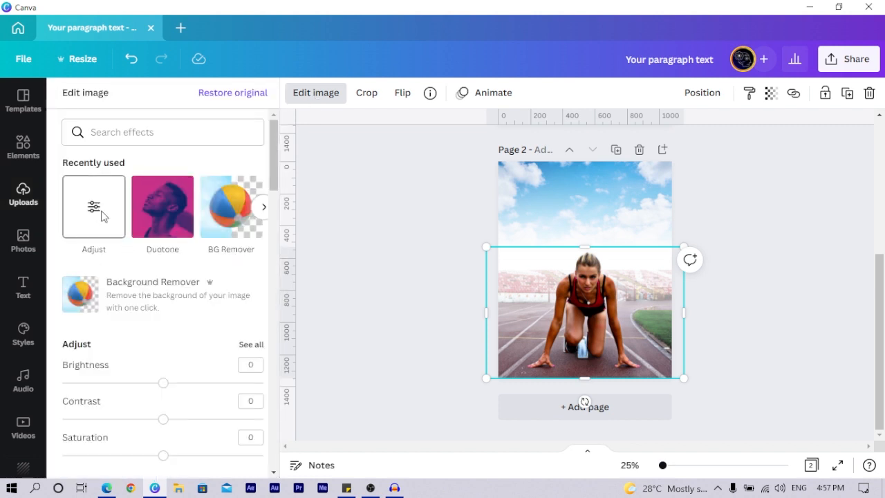
left_click(94, 206)
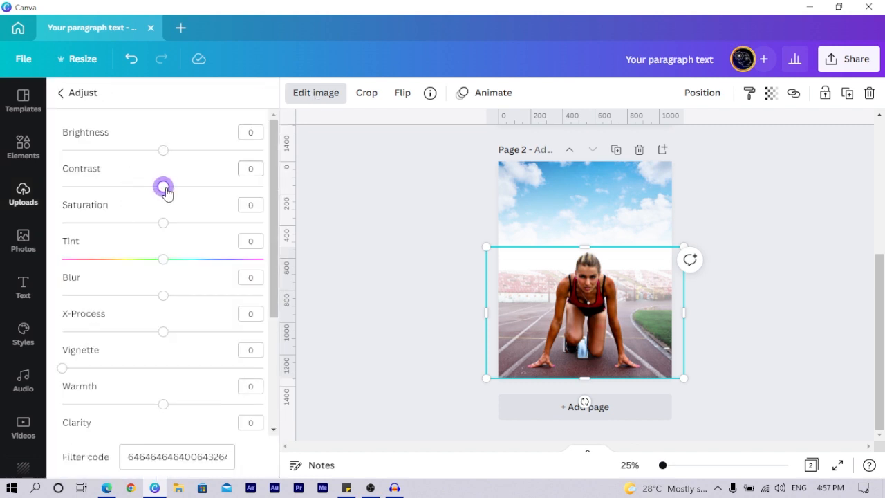
left_click_drag(164, 187, 180, 187)
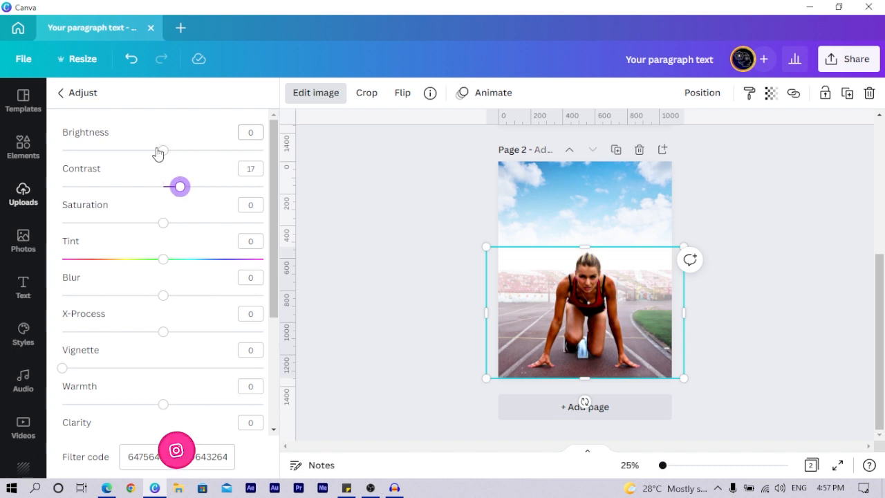
left_click_drag(163, 222, 177, 222)
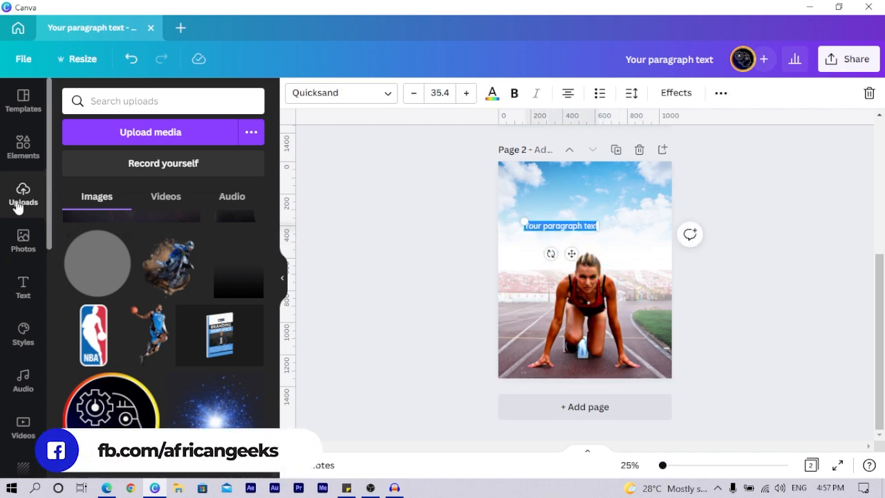
mouse_move(22, 285)
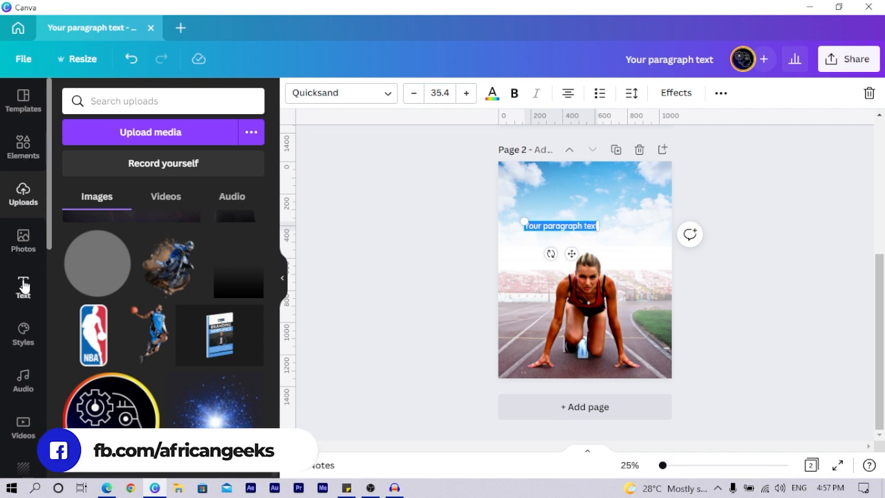
- Make the MARATHON headline Champion Gothic at font size 264
left_click(22, 282)
type("MARATHON")
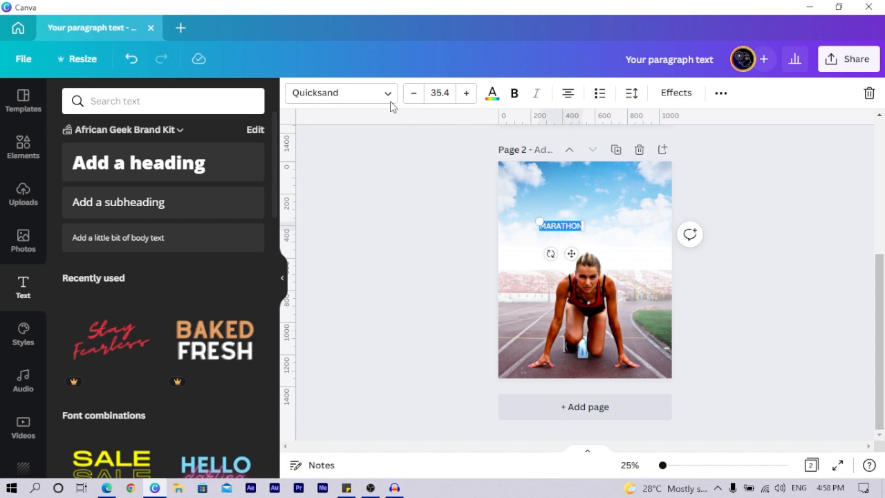
left_click(341, 93)
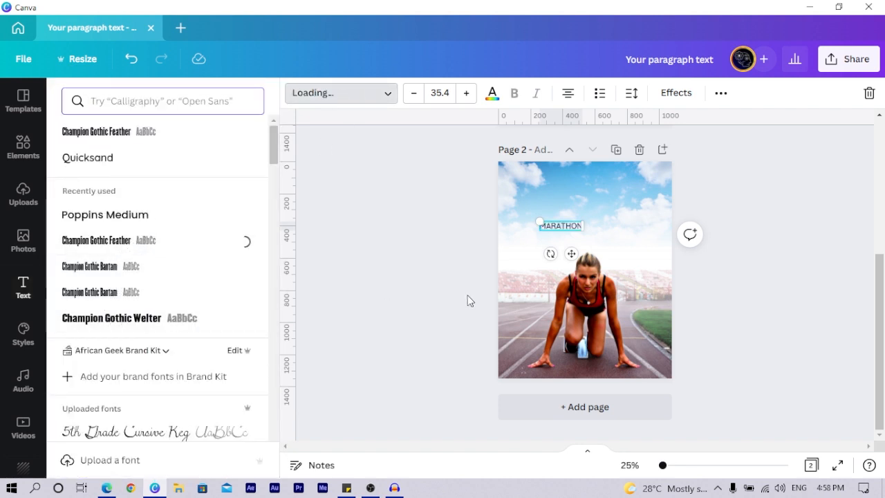
left_click(97, 240)
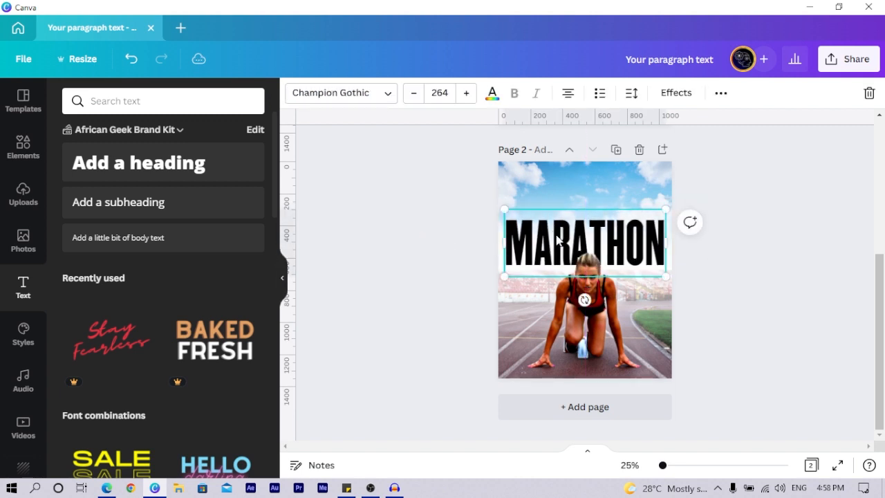
left_click(376, 241)
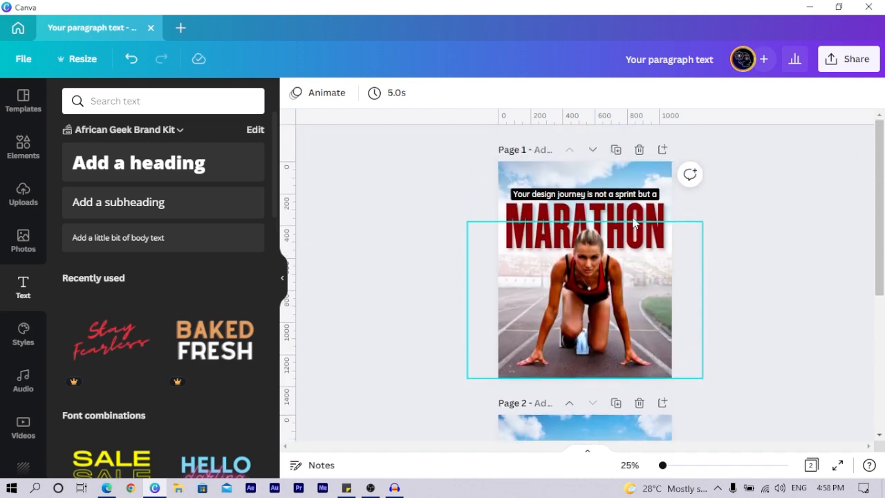
- Paste the tagline "Your design journey is not a sprint but a" from page 1 above the MARATHON headline
left_click(583, 194)
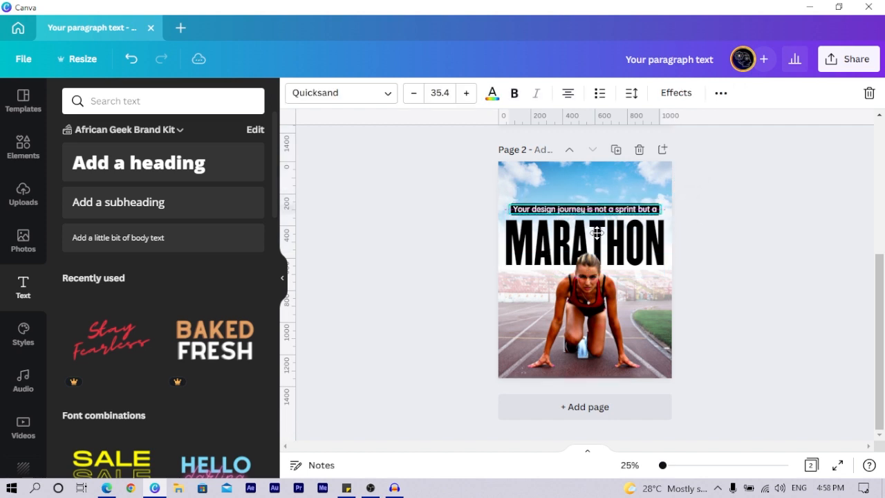
left_click(583, 209)
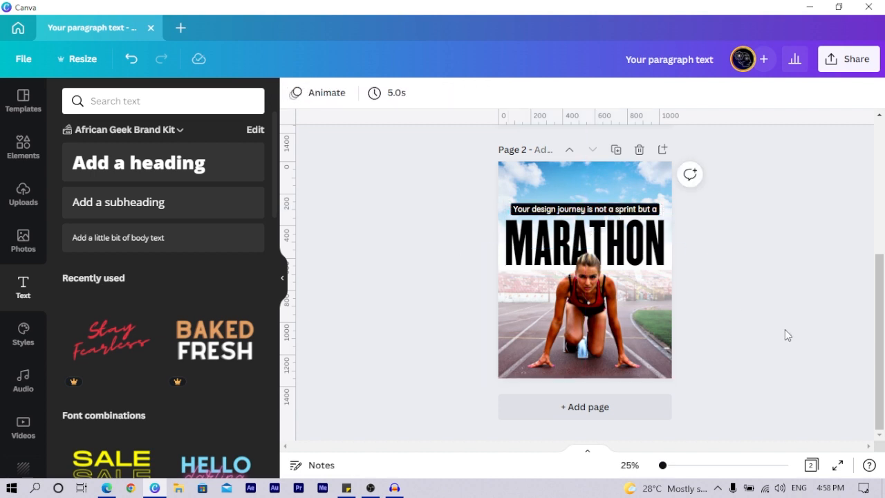
left_click(584, 242)
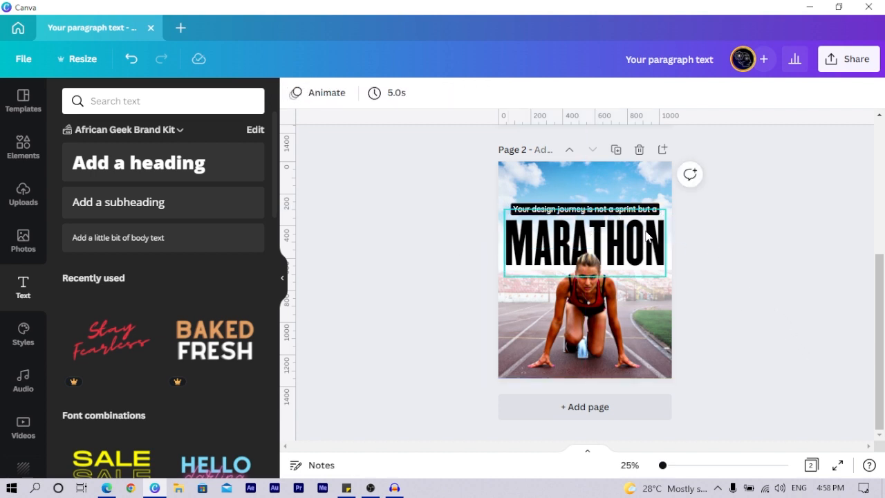